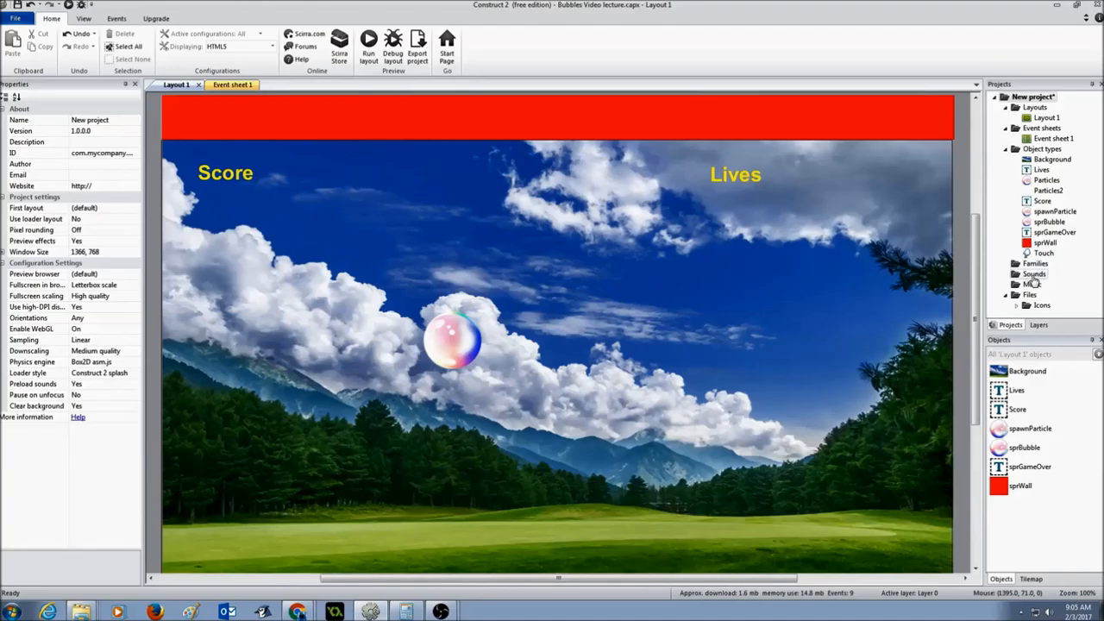
# Import BubblePop.wav into the project's Sounds folder, converted to OGG and M4A.
pyautogui.rightClick(1033, 272)
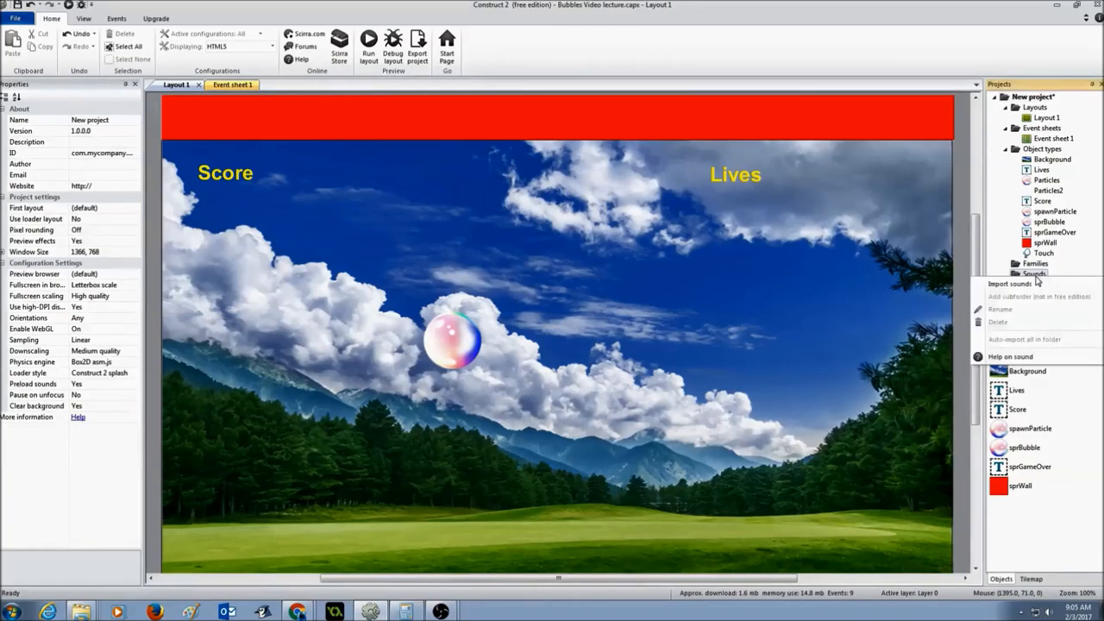
pyautogui.click(1009, 283)
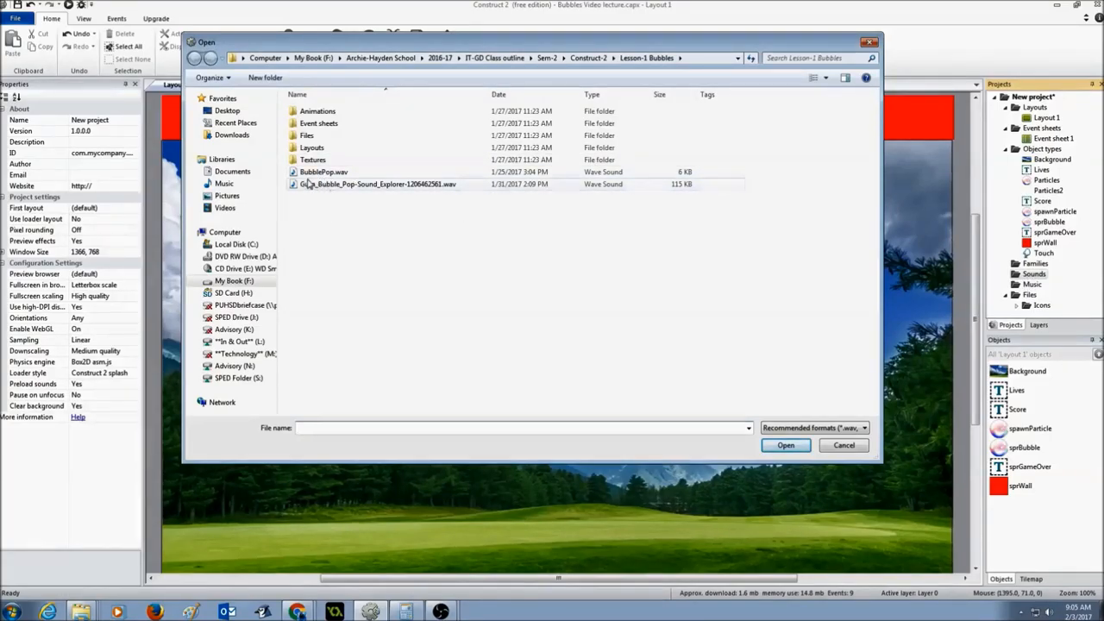
pyautogui.click(324, 172)
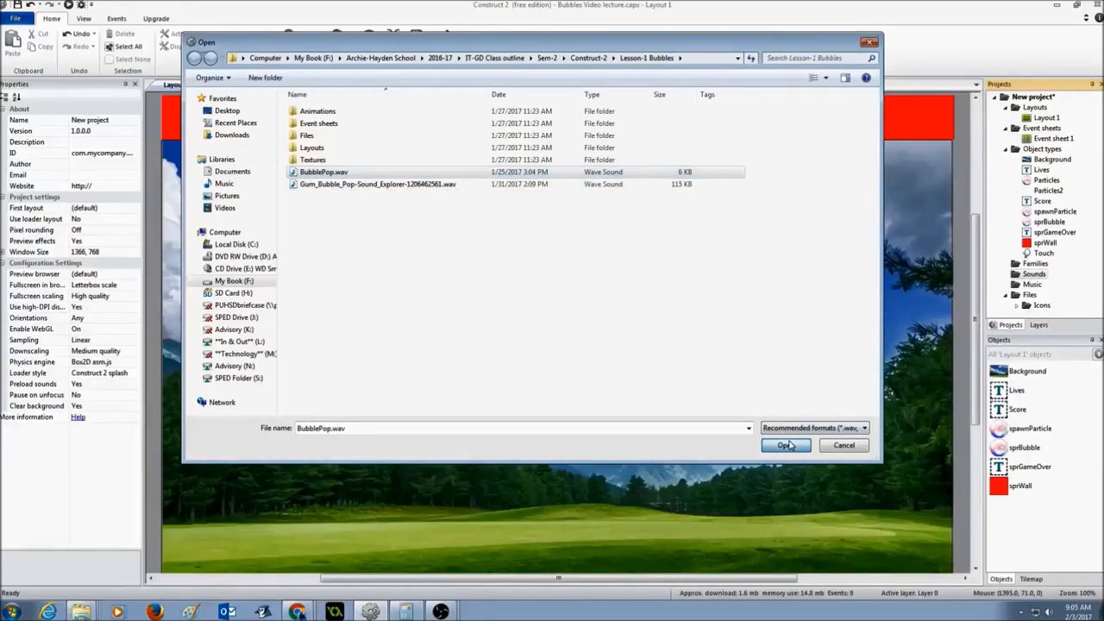
pyautogui.click(784, 445)
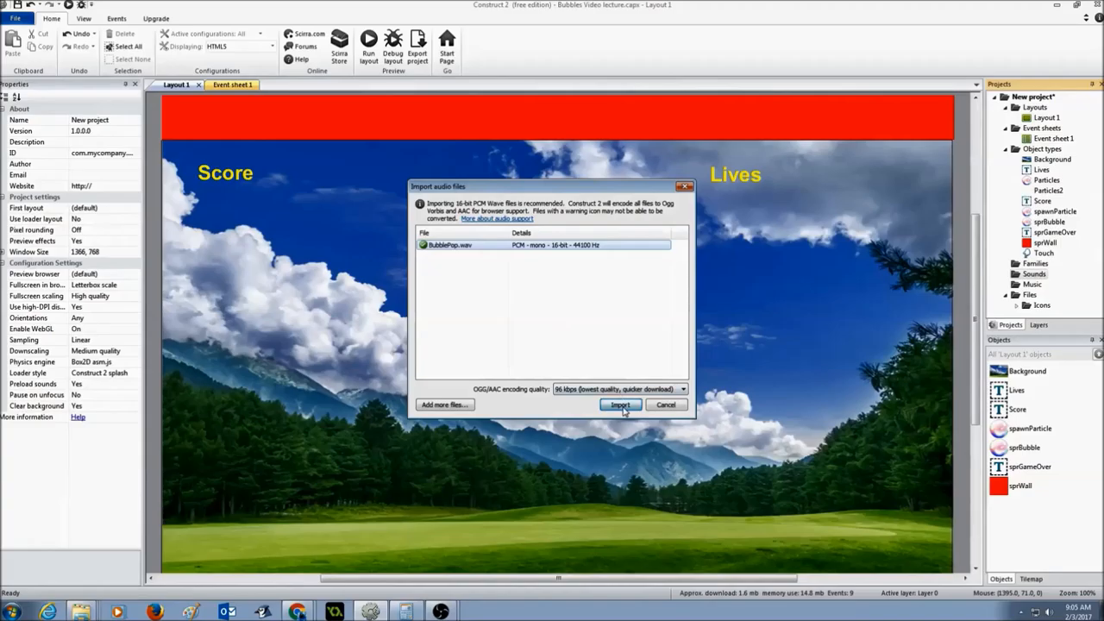
pyautogui.click(619, 403)
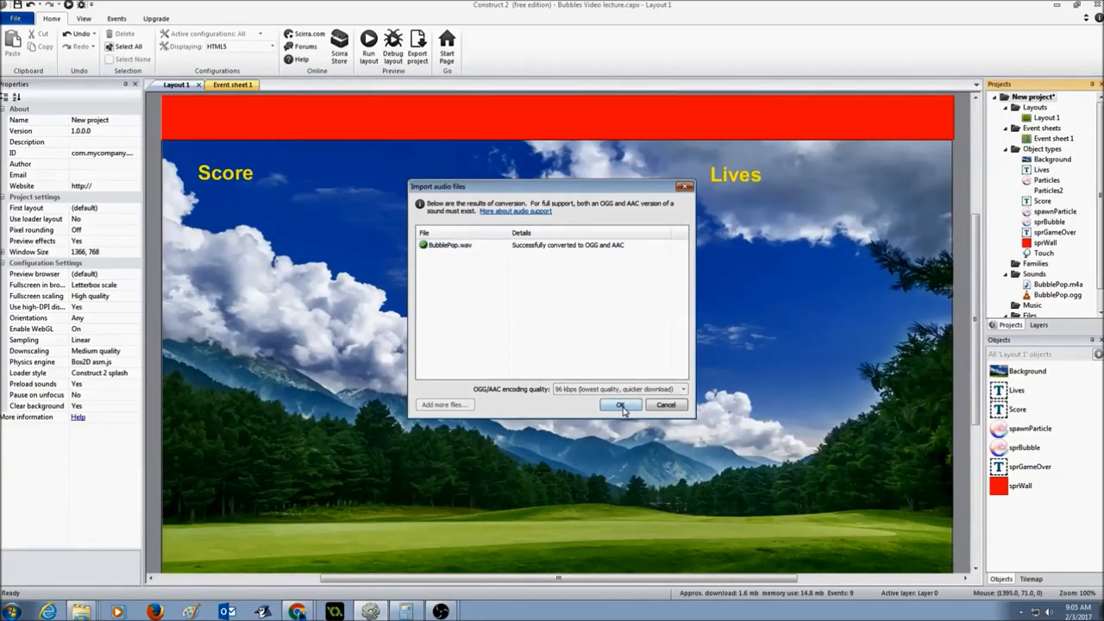
pyautogui.click(621, 404)
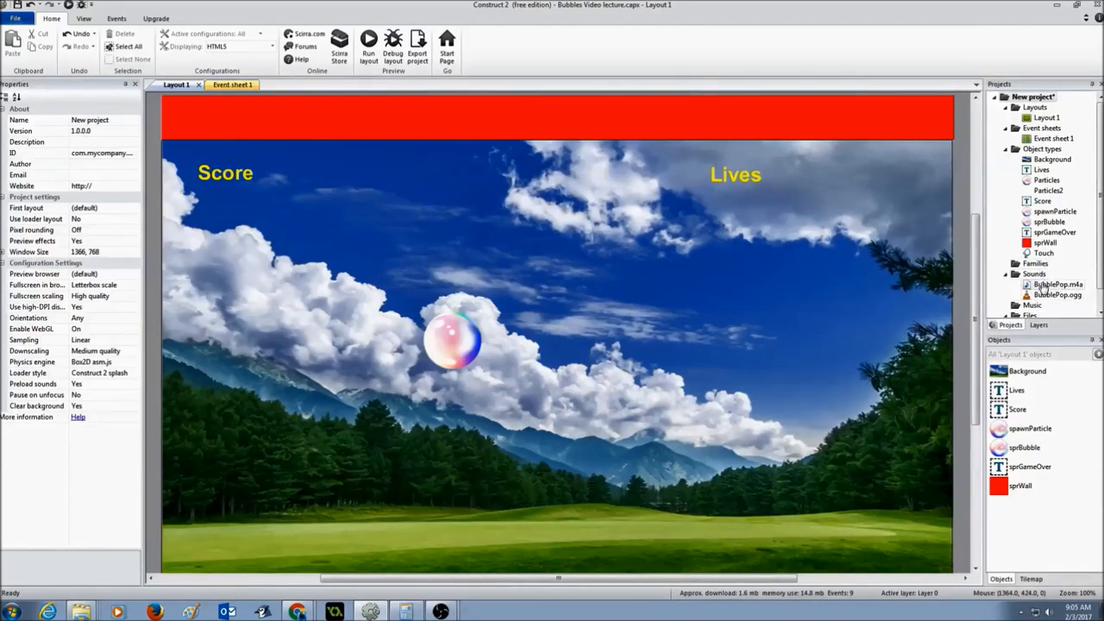
pyautogui.moveTo(181, 107)
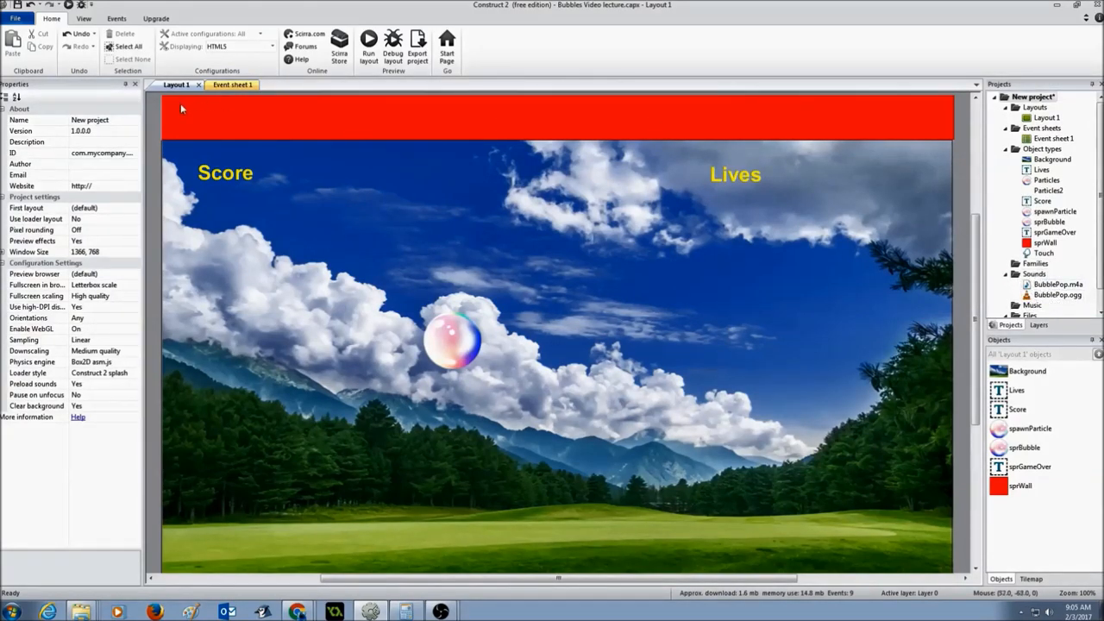
# Insert an Audio object from the Media category into the layout.
pyautogui.rightClick(181, 152)
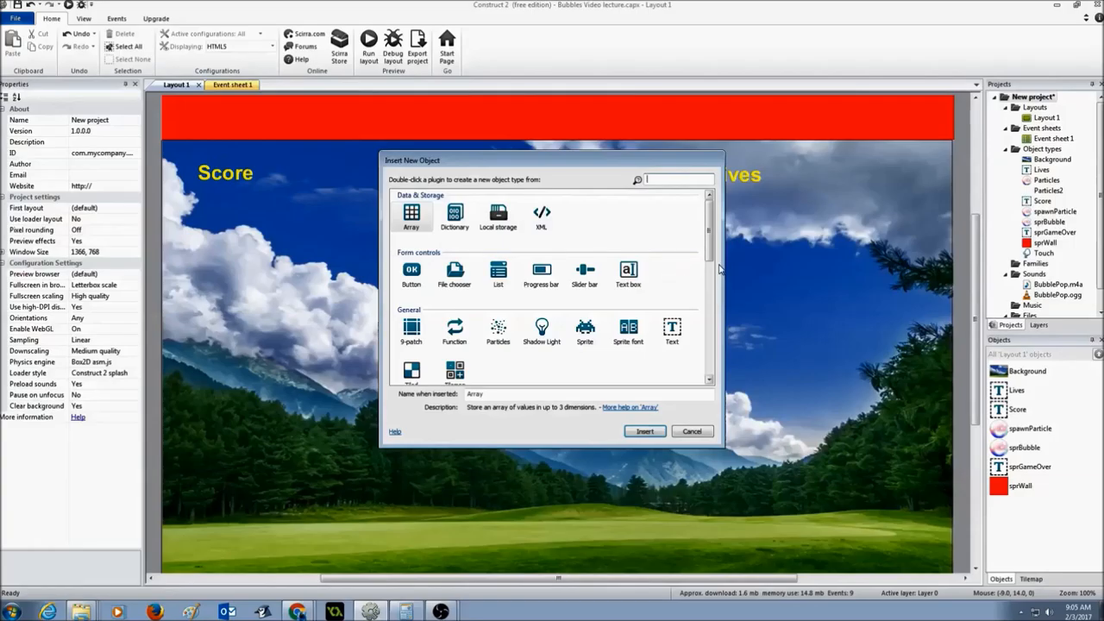
pyautogui.scroll(-3)
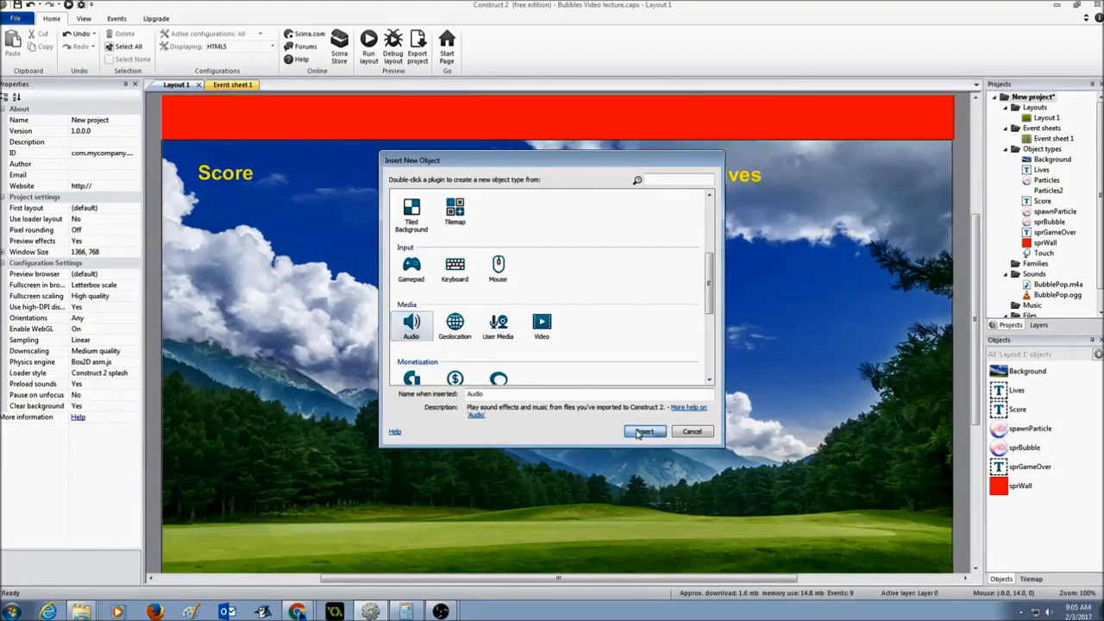
pyautogui.click(645, 431)
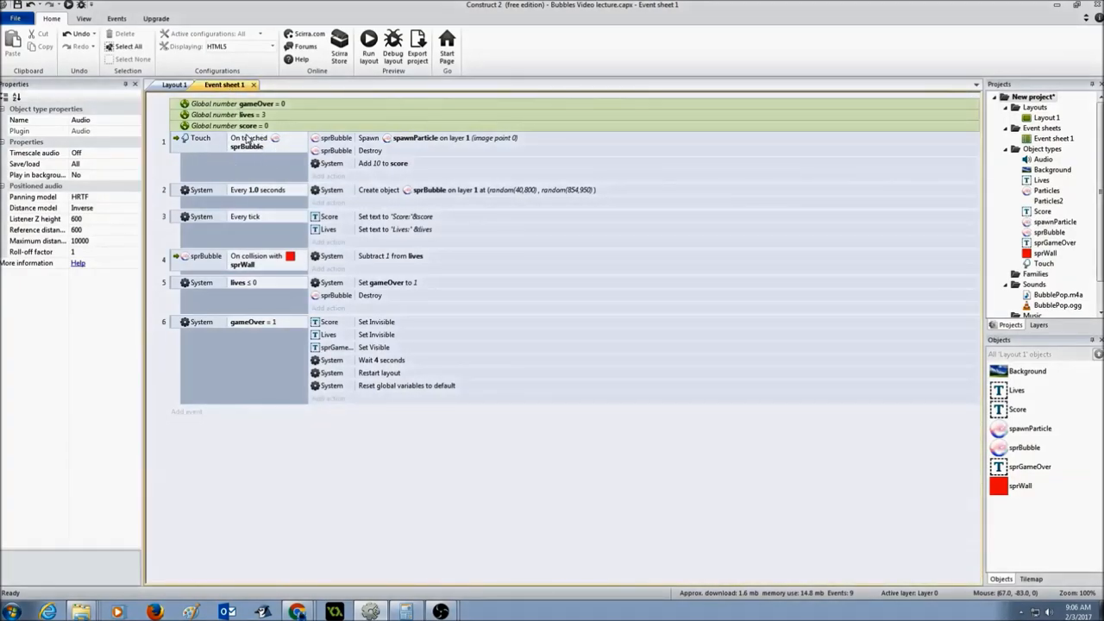
pyautogui.moveTo(269, 159)
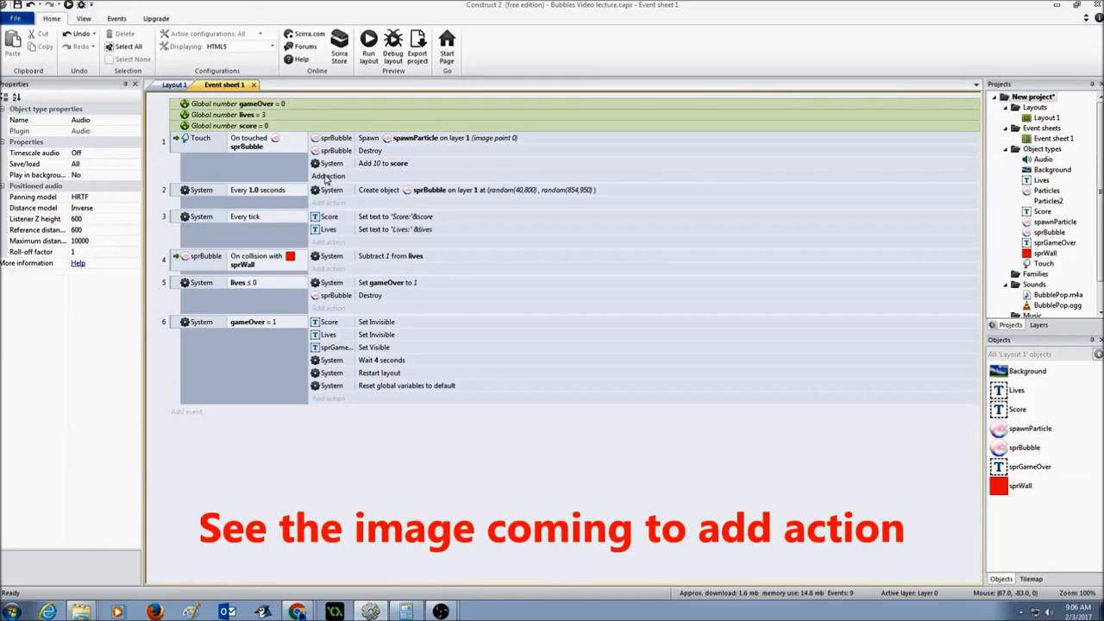
pyautogui.moveTo(455, 291)
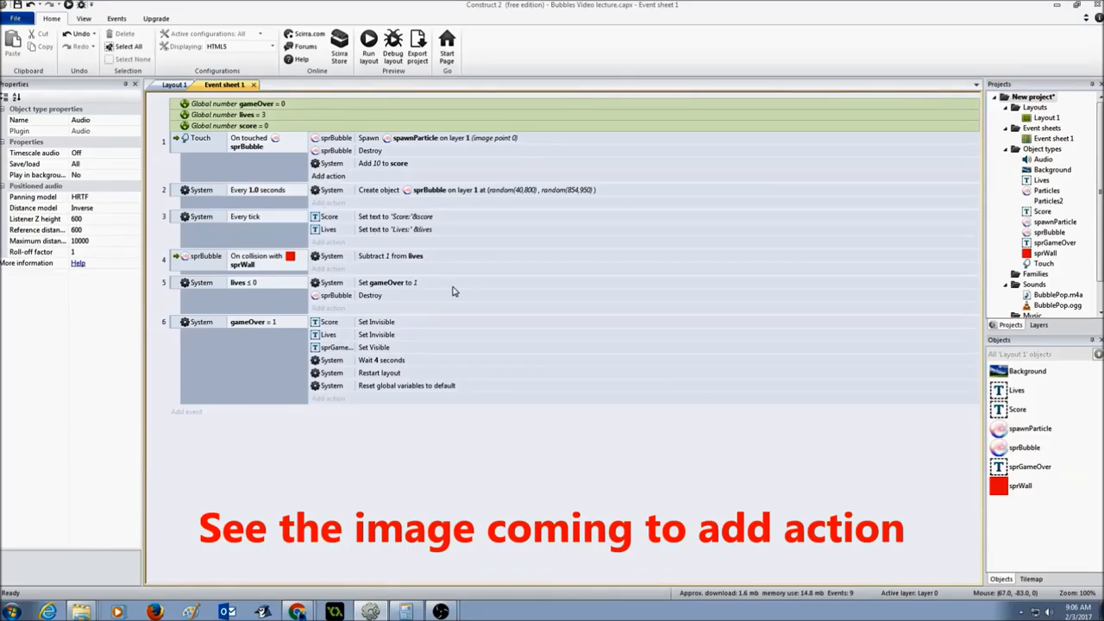
pyautogui.moveTo(465, 364)
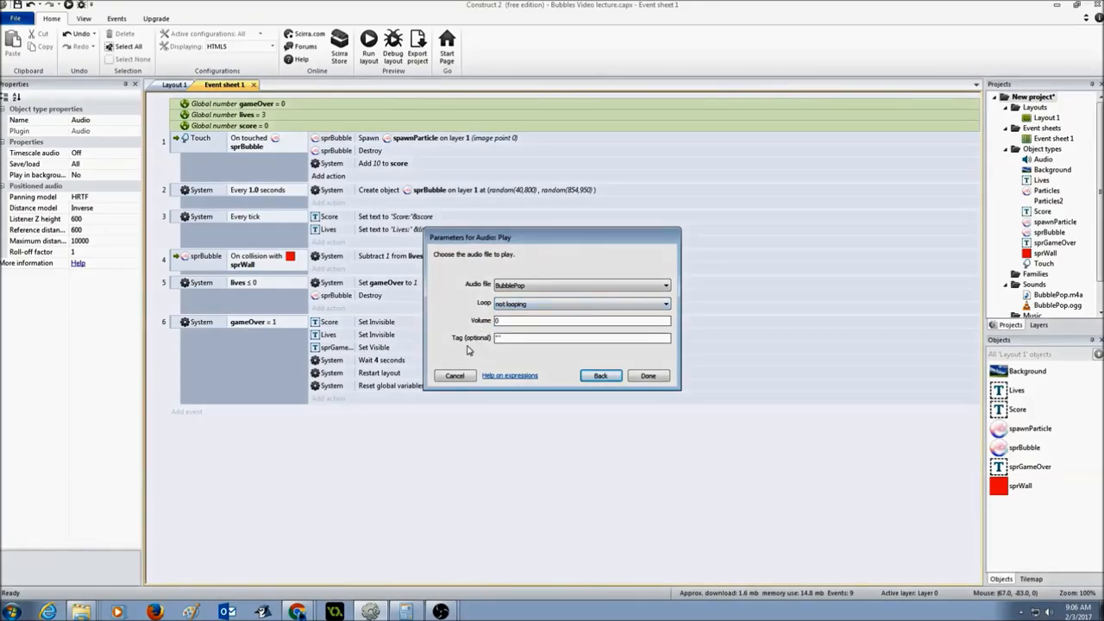
# Set the Play action to BubblePop, not looping, volume 0 dB, tag "pop".
pyautogui.click(583, 336)
pyautogui.write('pop')
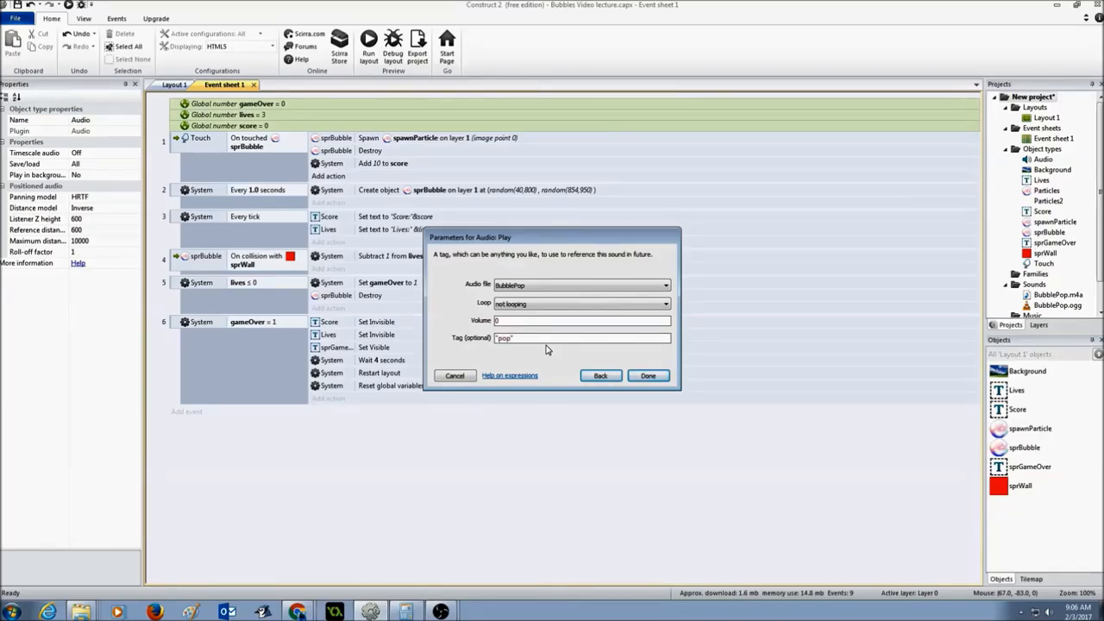
pyautogui.click(648, 376)
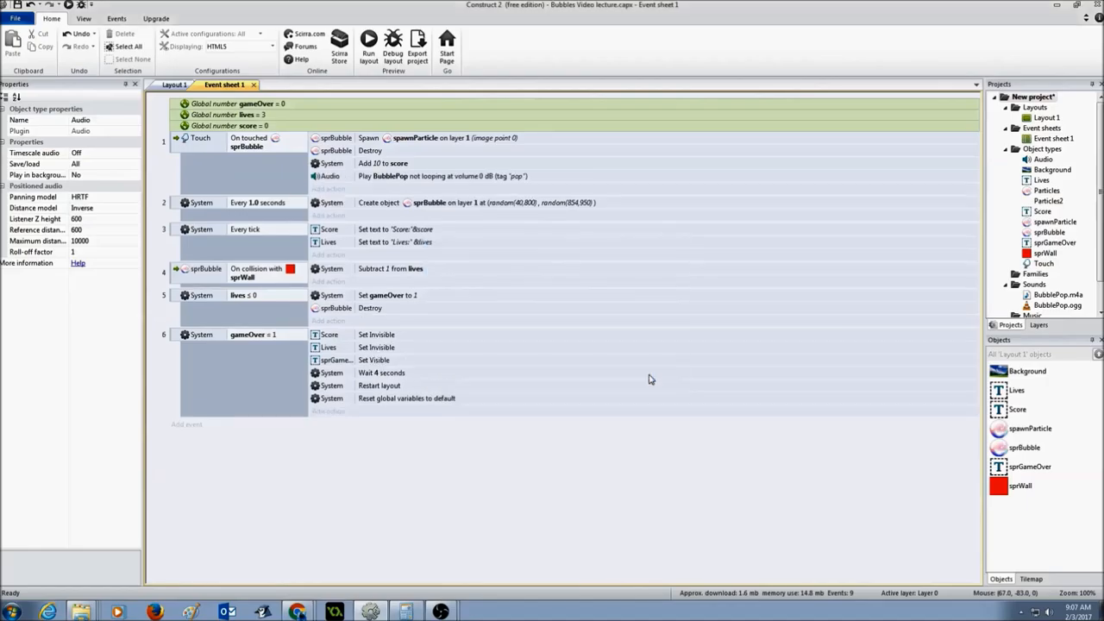
pyautogui.moveTo(342, 177)
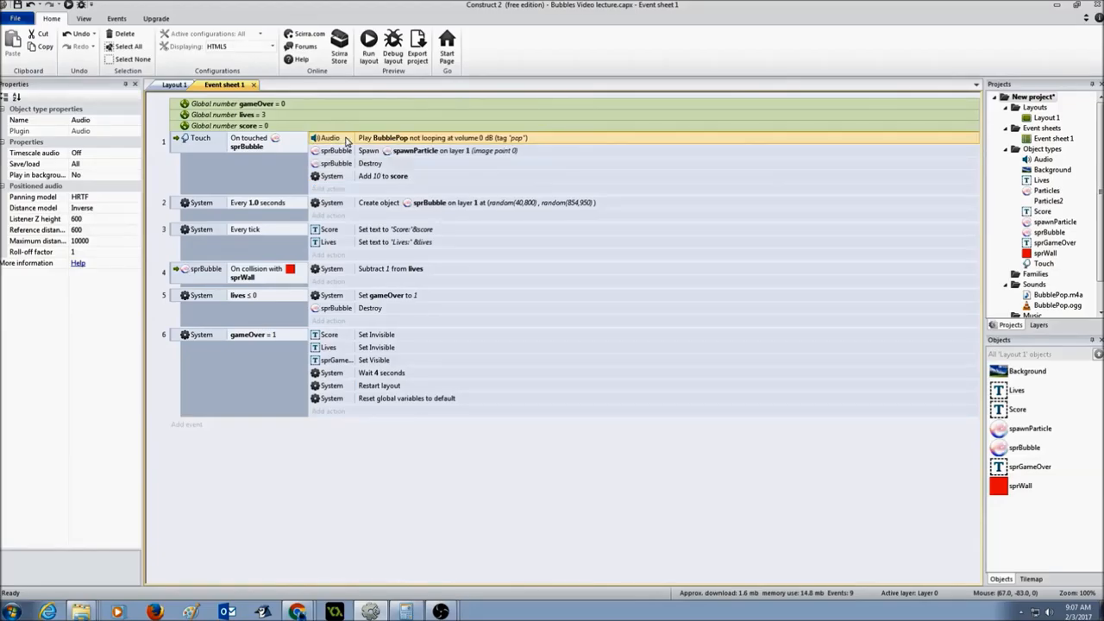
pyautogui.moveTo(266, 156)
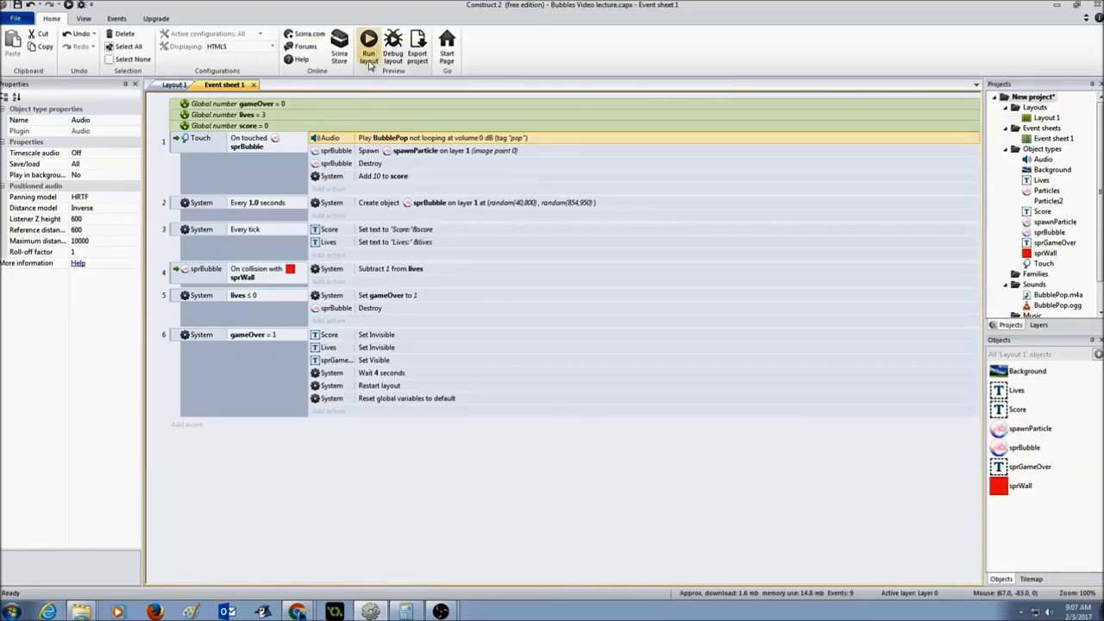
# Run the layout to preview the game in the browser.
pyautogui.click(369, 43)
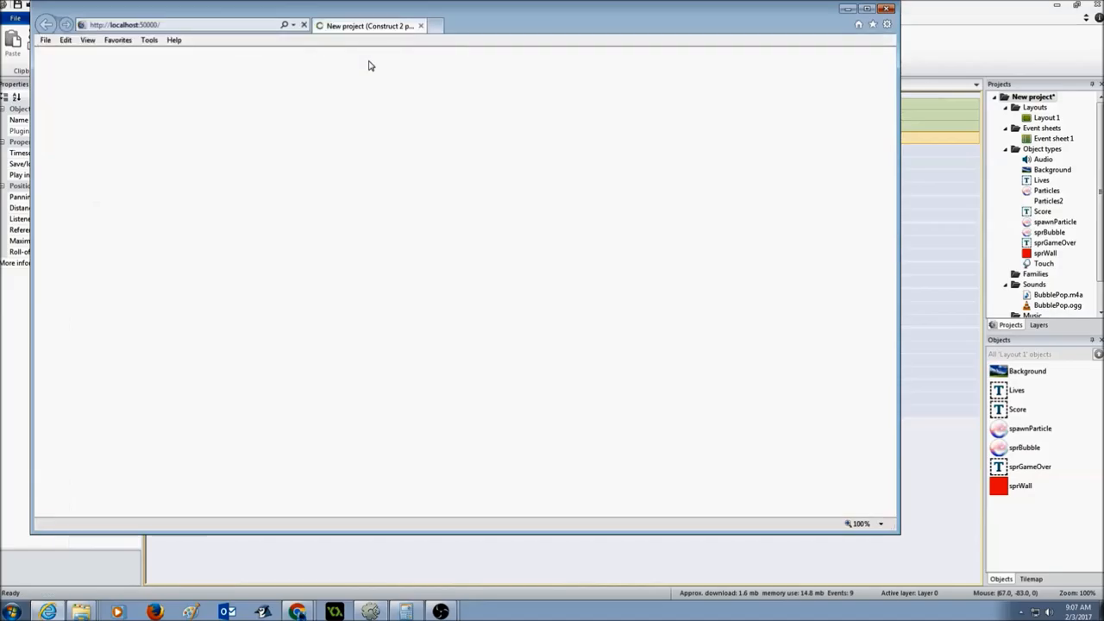